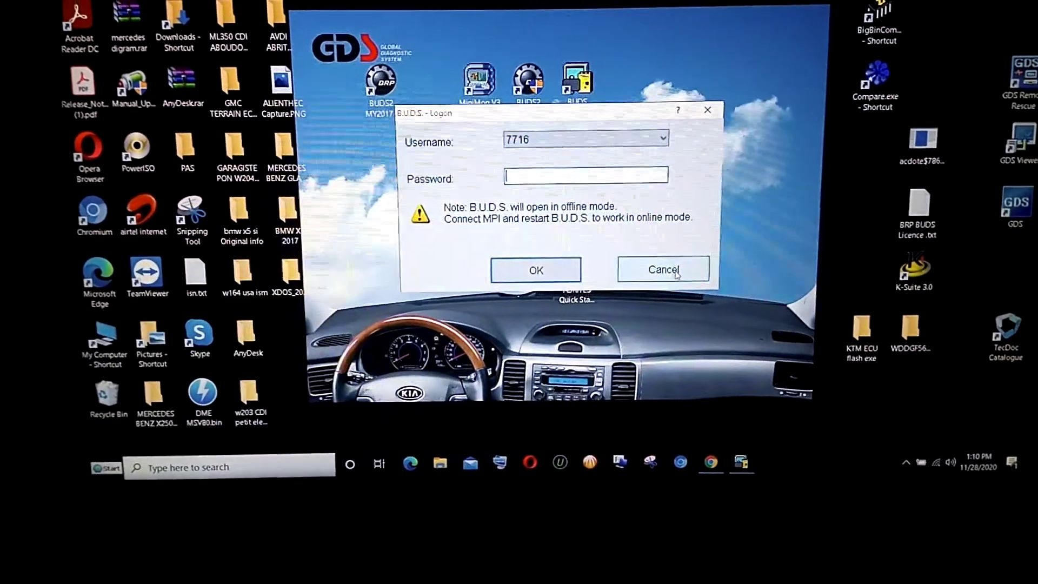
- Cancel the B.U.D.S. Logon, leaving the 'another session is running' error
{"action": "left_click", "coordinate": [663, 270]}
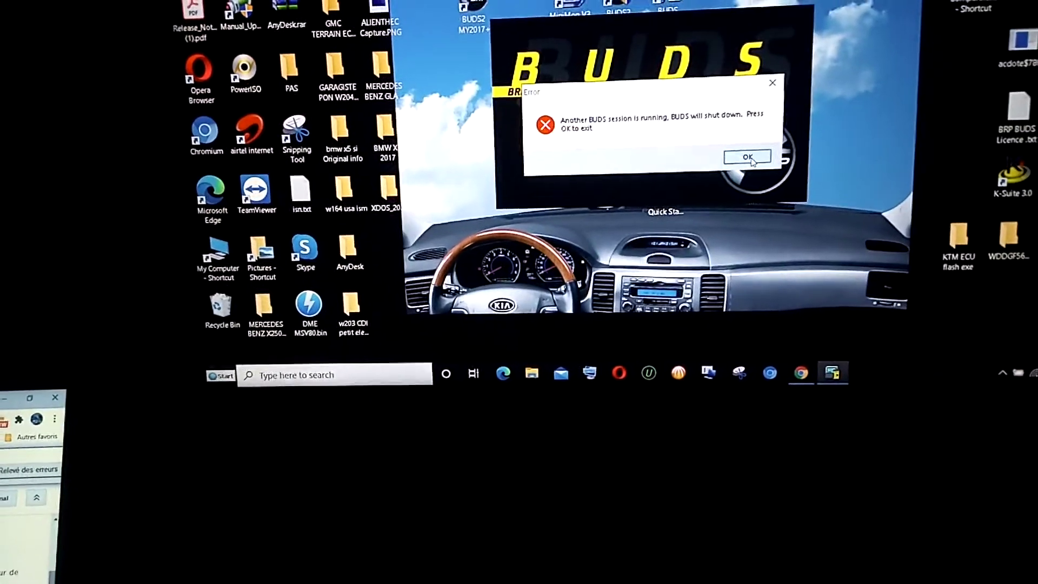
- Dismiss the error so B.U.D.S. exits, then show Restart from the Start menu's Shut Down arrow
{"action": "left_click", "coordinate": [747, 156]}
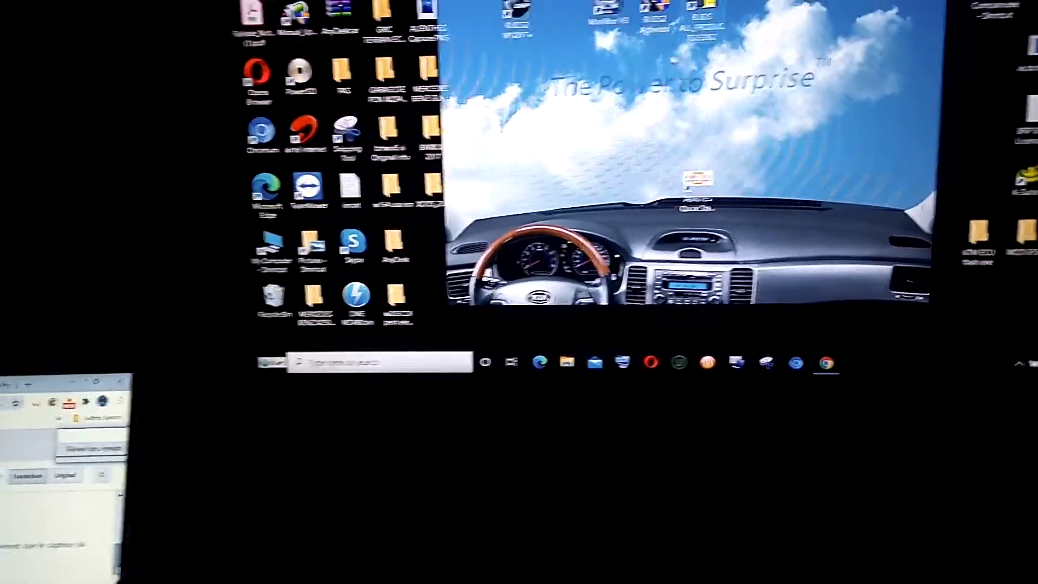
{"action": "right_click", "coordinate": [626, 79]}
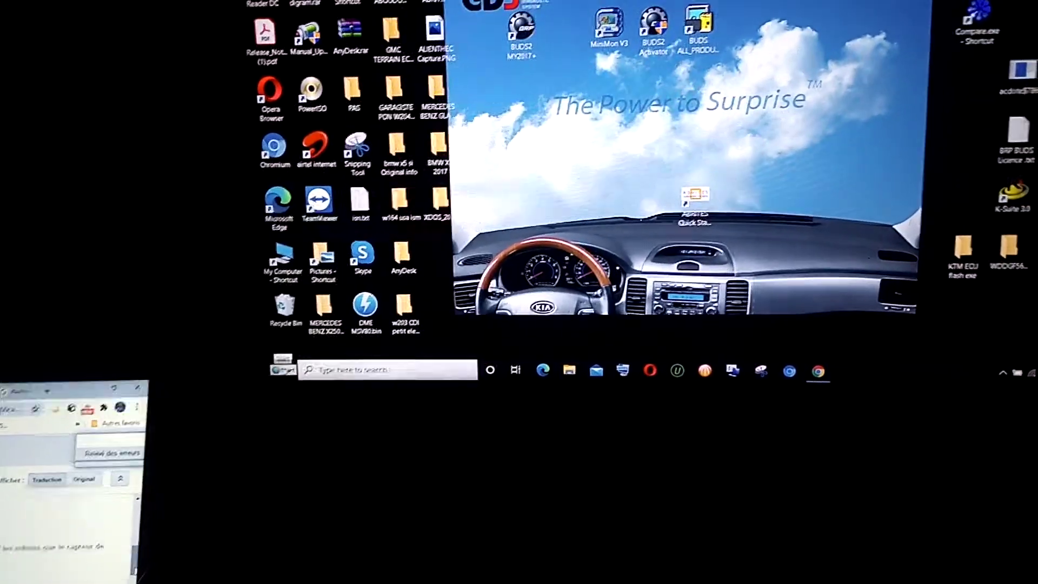
{"action": "left_click", "coordinate": [270, 378]}
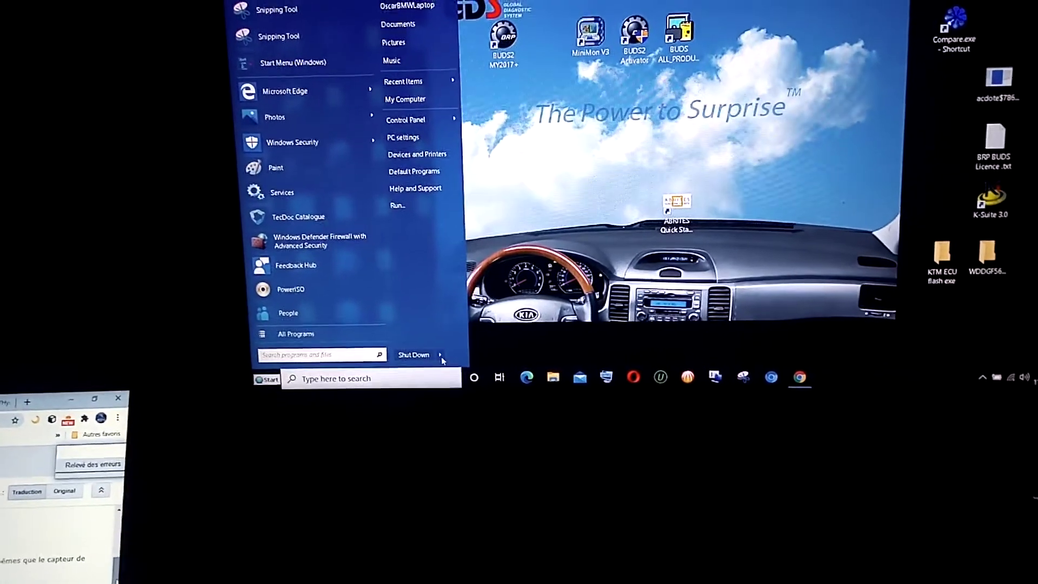
{"action": "left_click", "coordinate": [440, 355]}
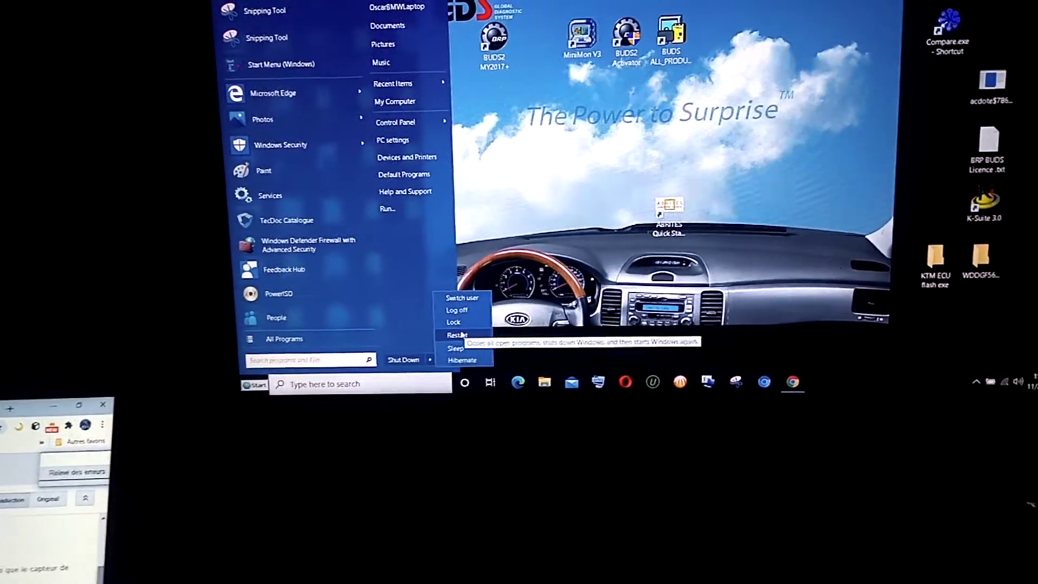